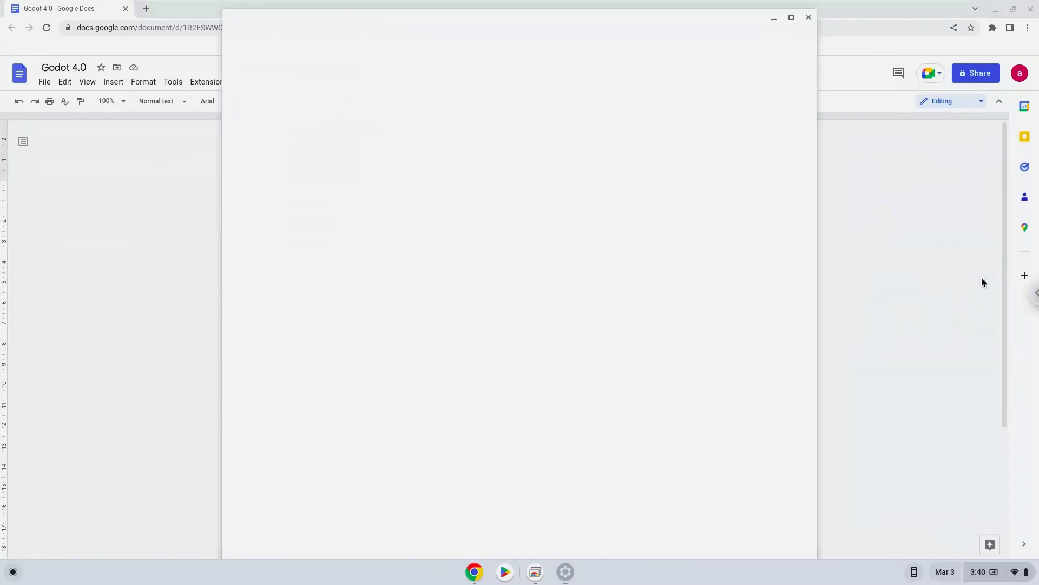
Enable the Linux development environment from the Developers page and run its setup wizard
click(565, 572)
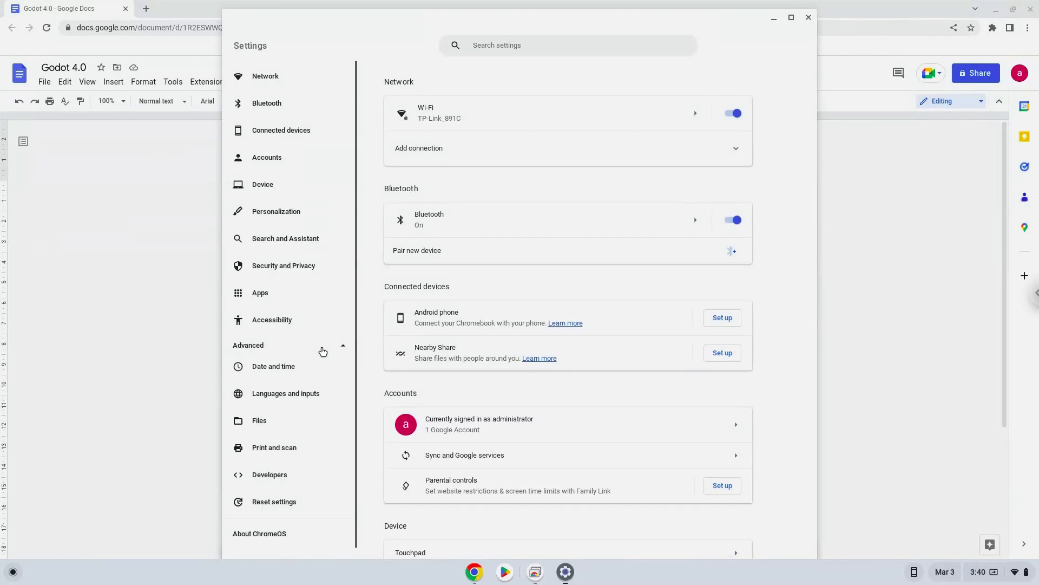
click(269, 474)
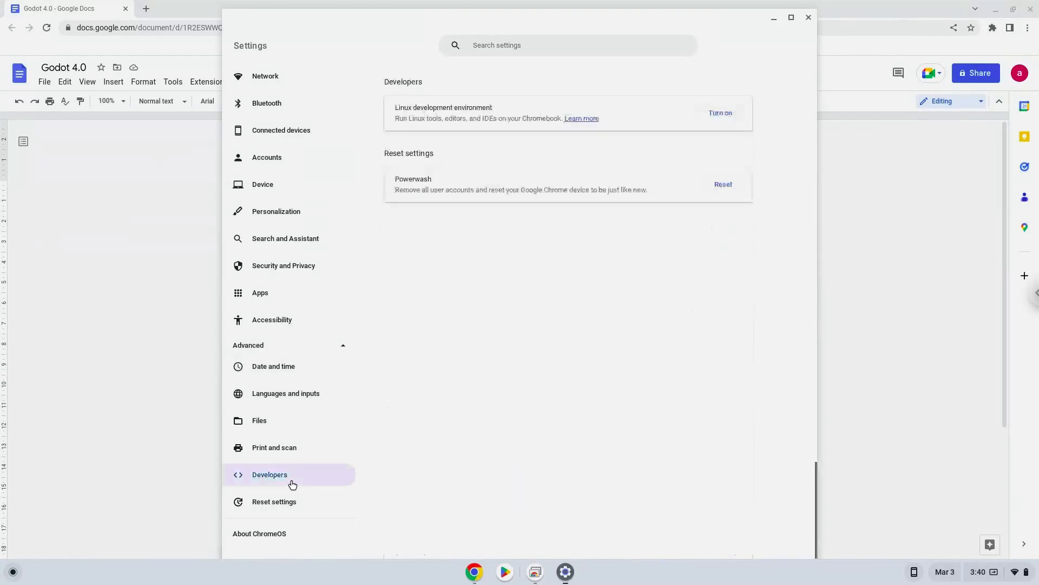
mouse_move(406, 376)
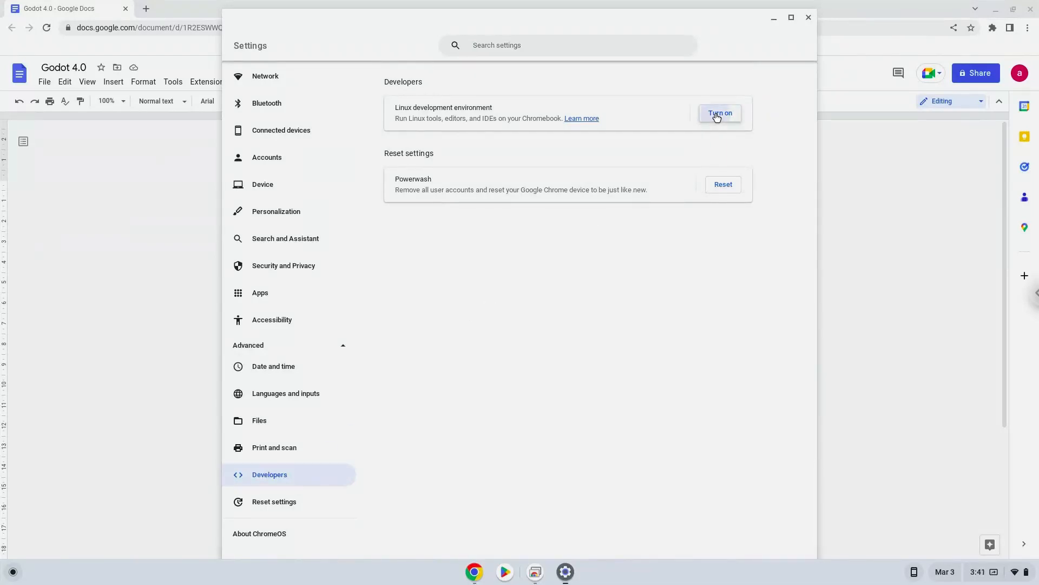
click(720, 113)
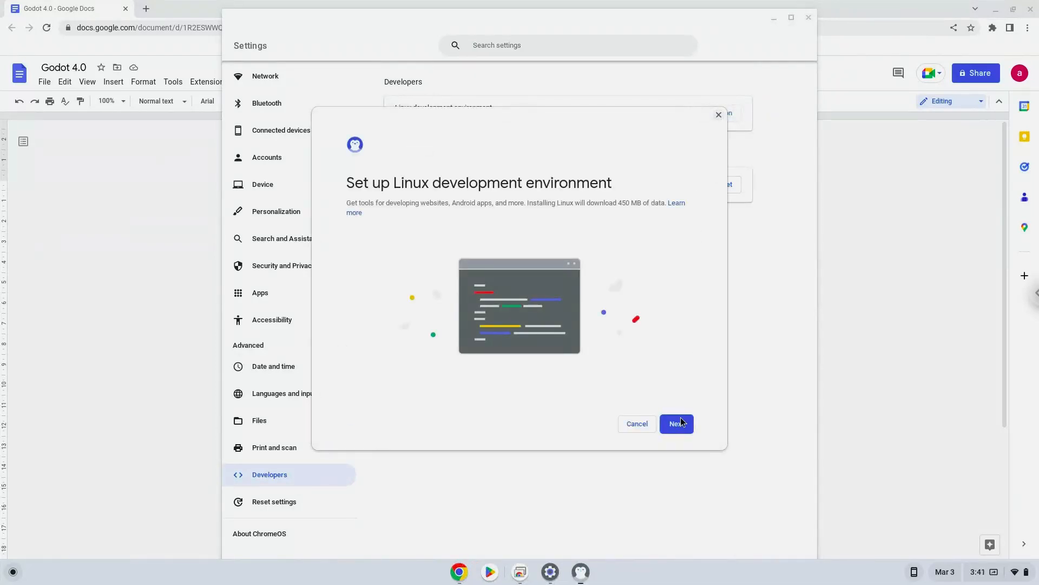
click(675, 423)
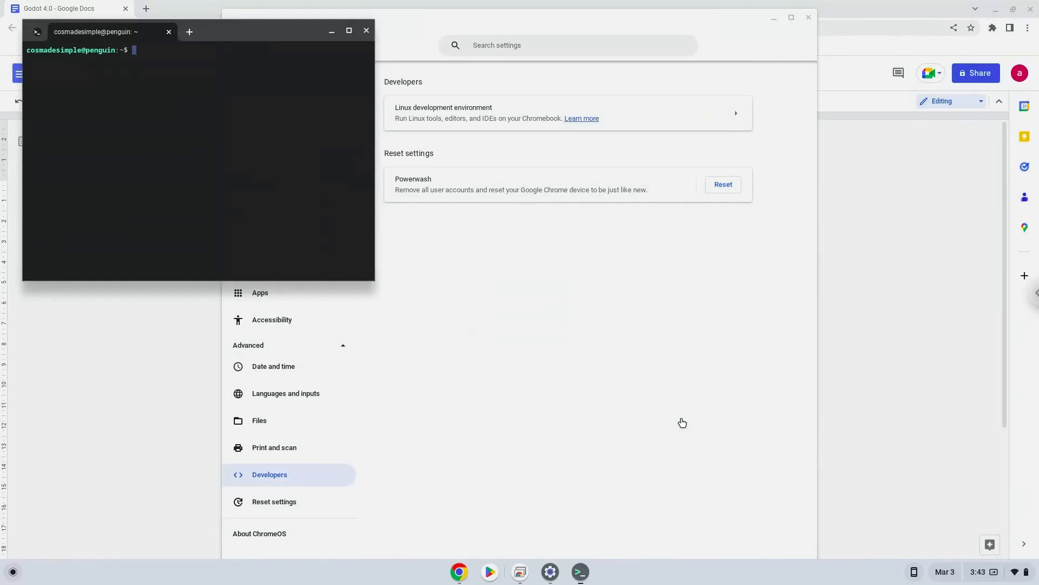
mouse_move(457, 199)
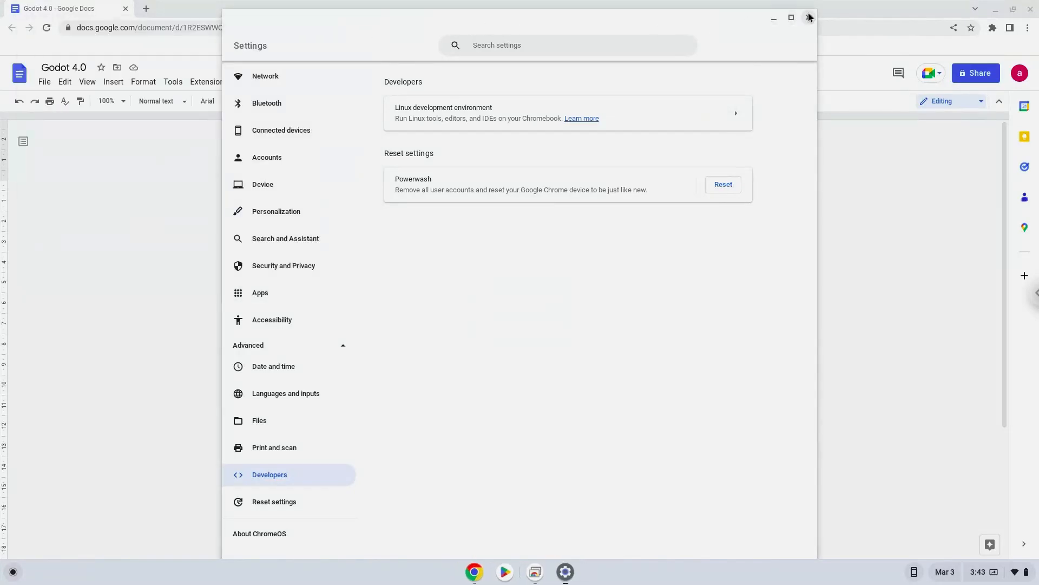
Copy 'sudo apt update' from the notes and launch a maximized Terminal window
click(807, 17)
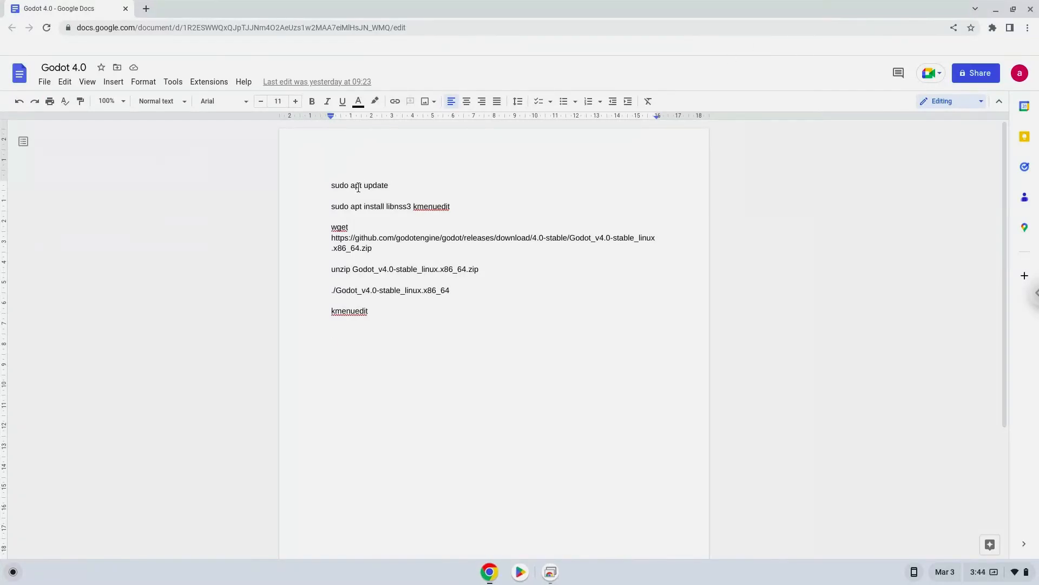
right_click(360, 185)
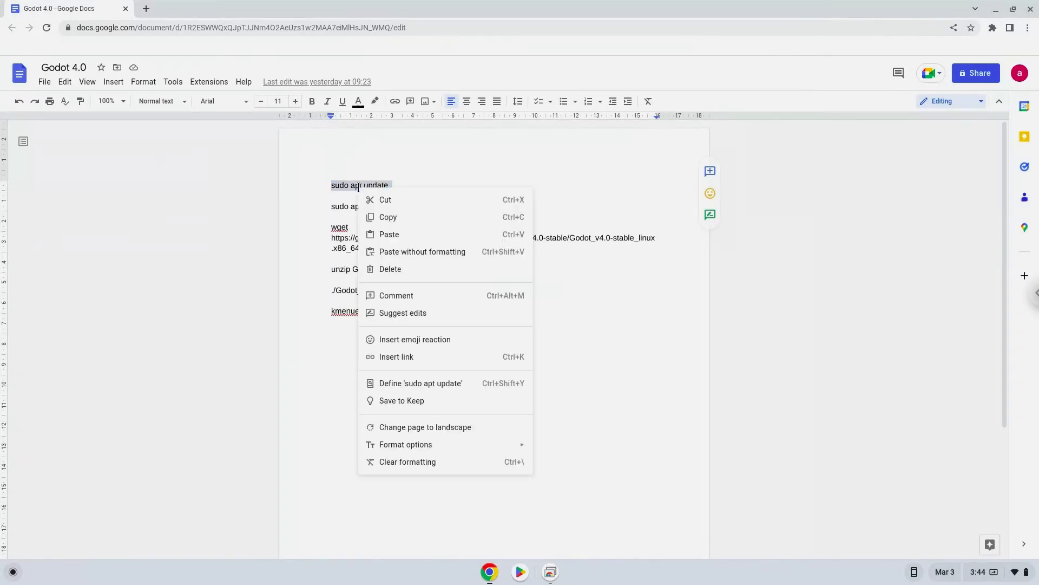
click(269, 327)
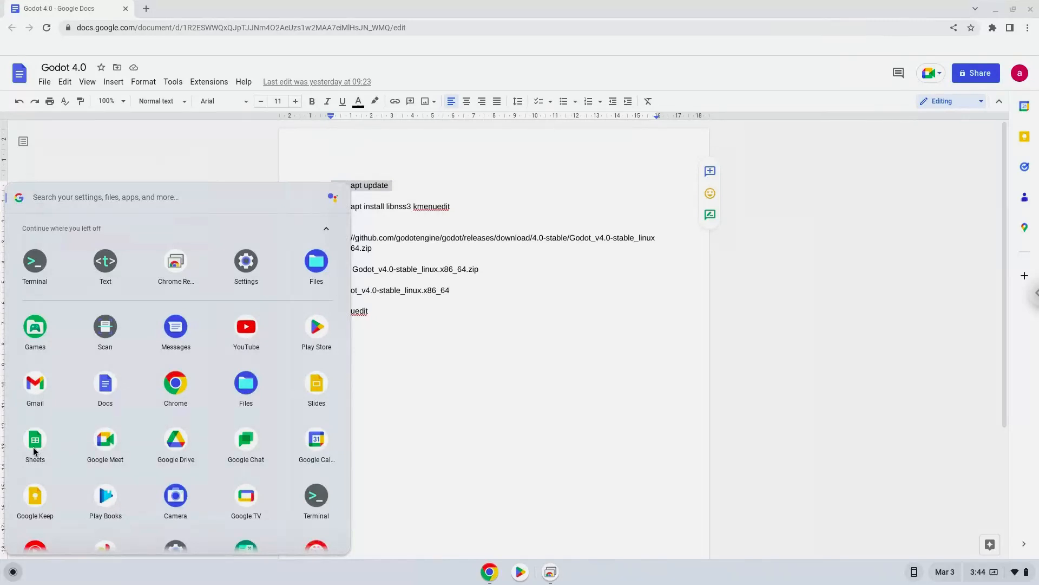
click(34, 262)
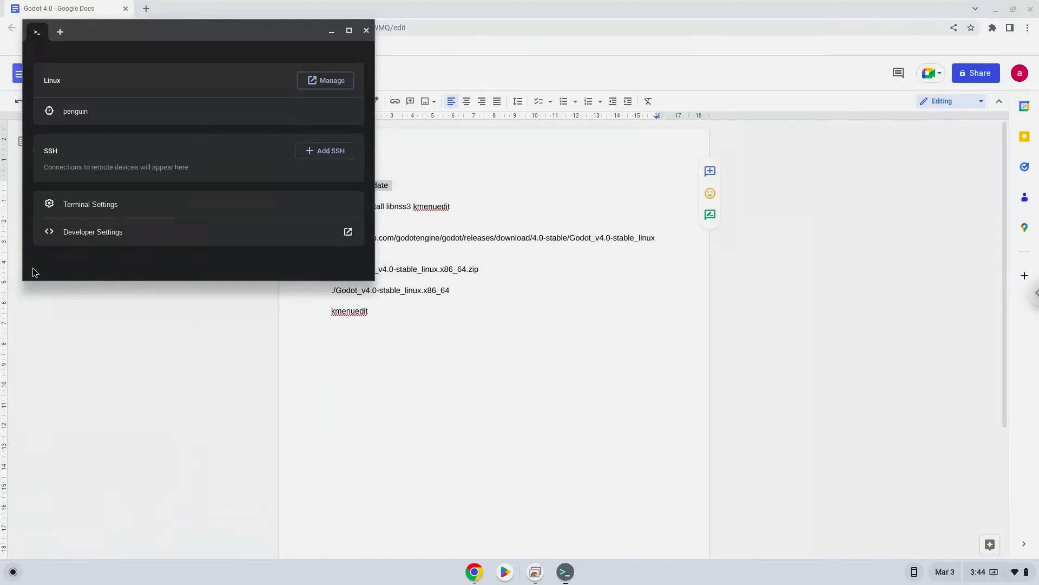
mouse_move(187, 42)
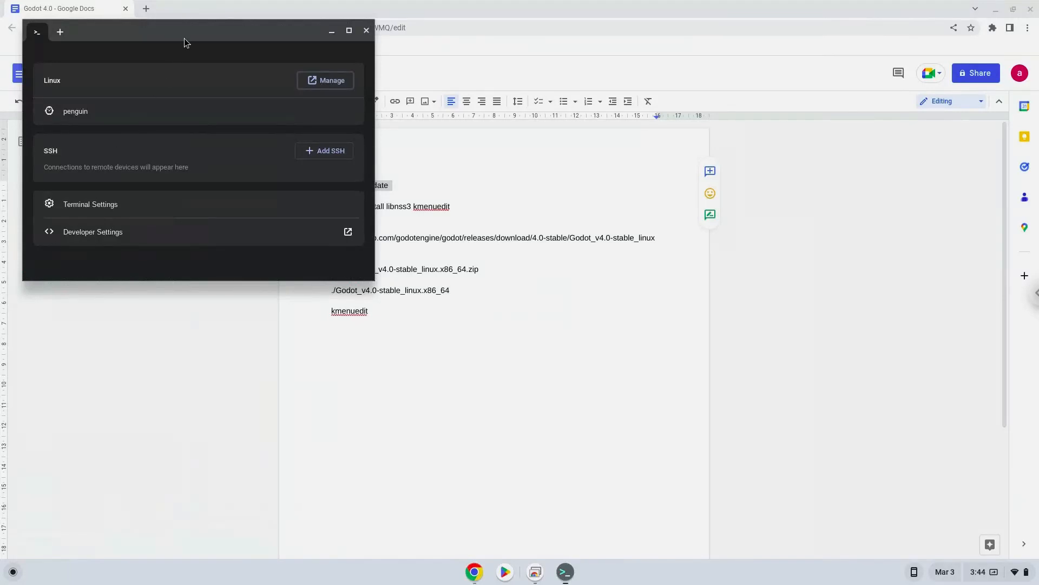
click(348, 31)
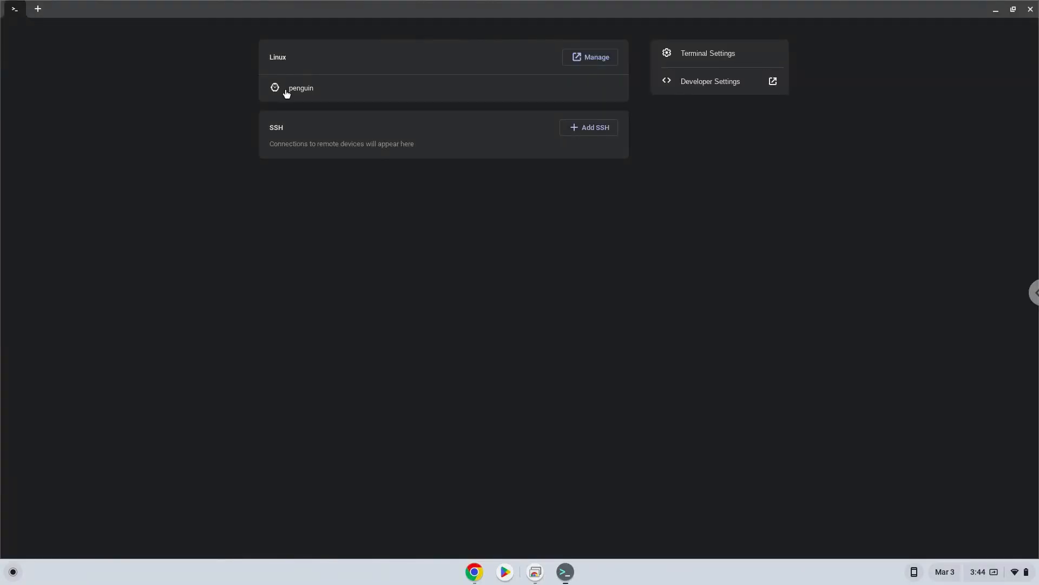
Enter the penguin container, run the update and confirm installing libnss3 and kmenuedit
click(300, 88)
text(sudo apt install libnss3 kmenuedit)
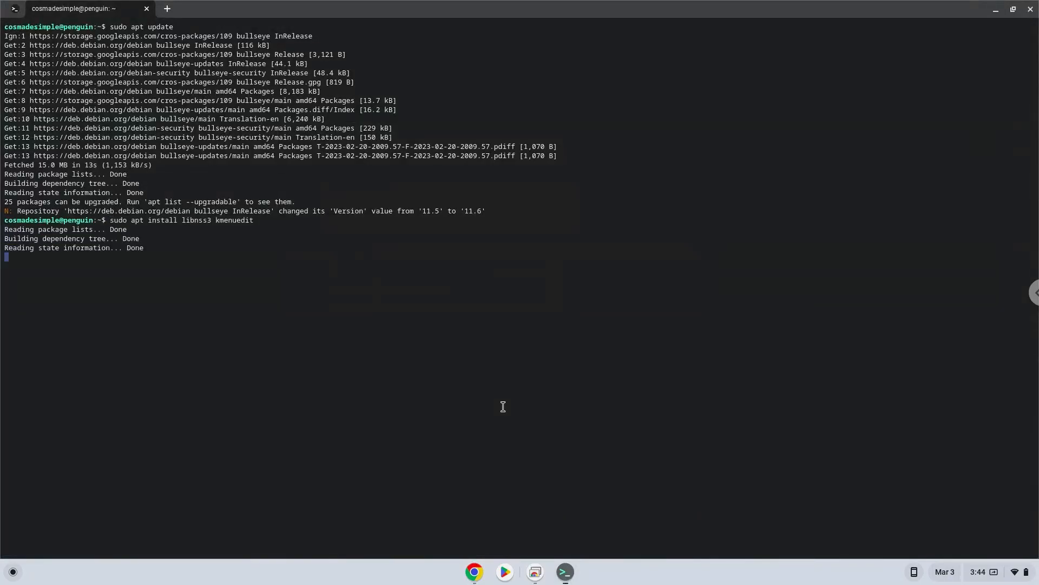
key(Return)
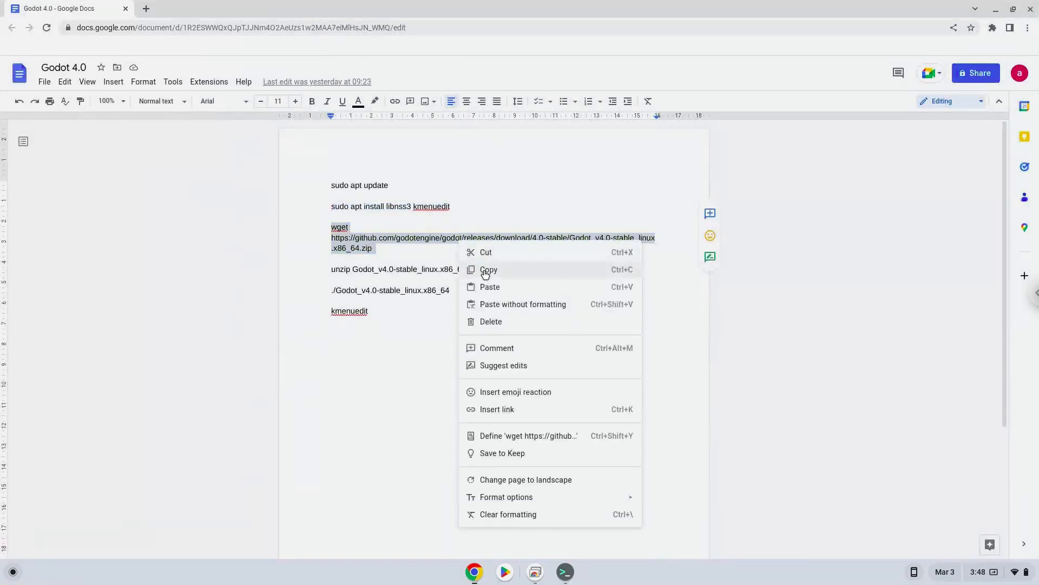
Download the Godot 4.0 zip with wget and unzip Godot_v4.0-stable_linux.x86_64.zip in the home folder
click(488, 269)
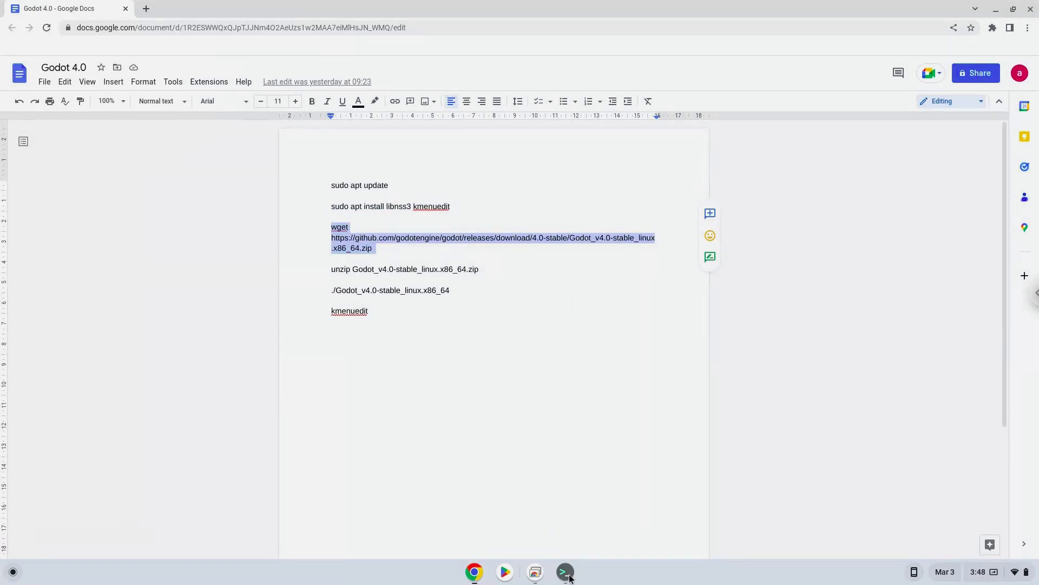
click(564, 571)
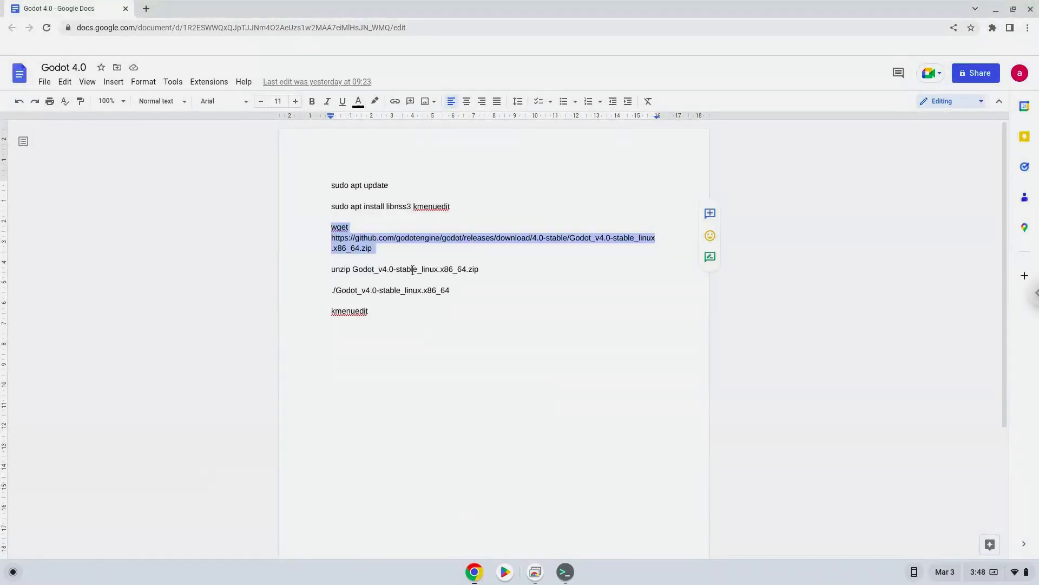
triple_click(405, 269)
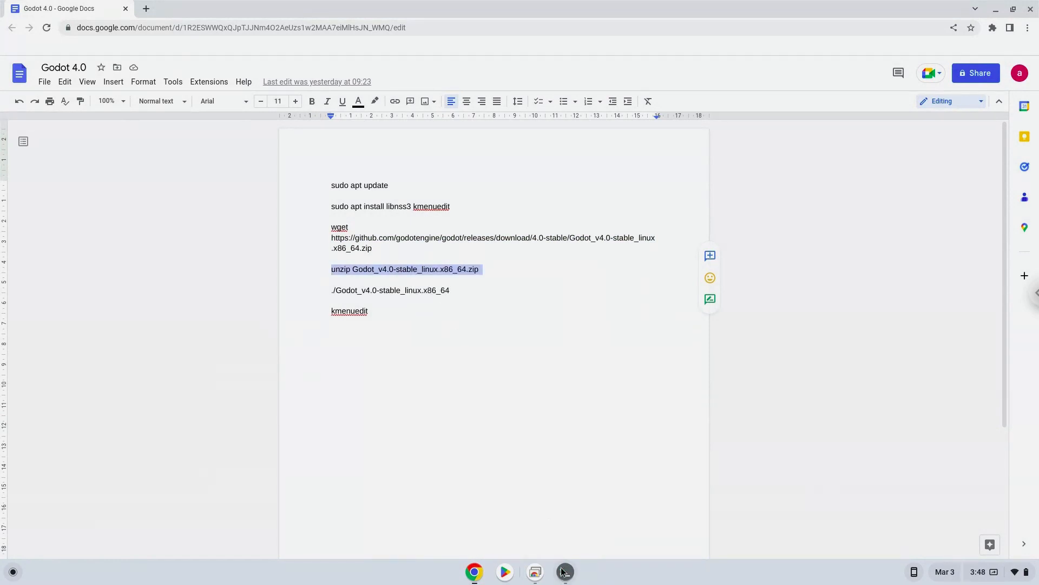
click(564, 571)
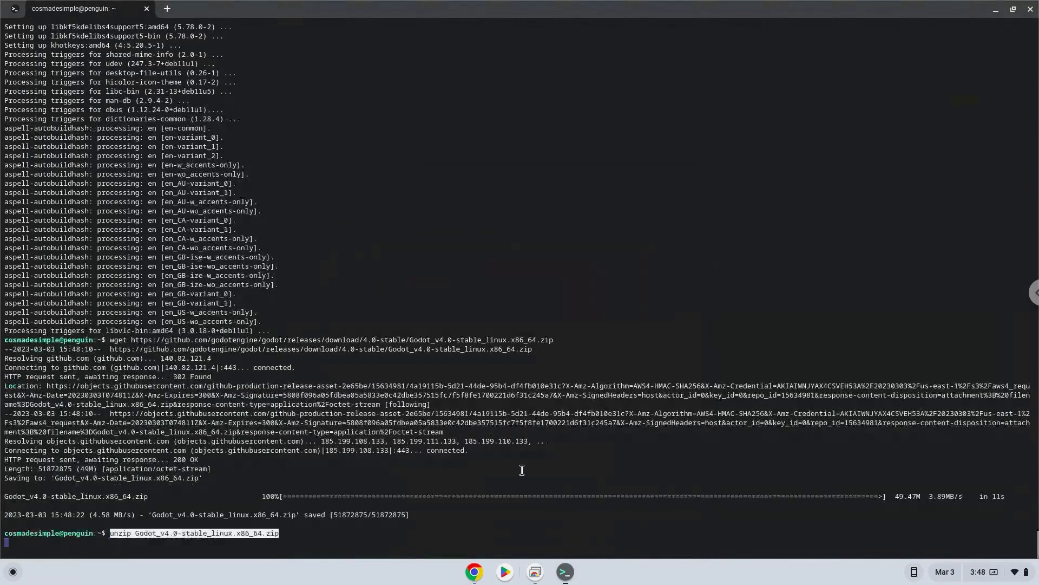
key(Return)
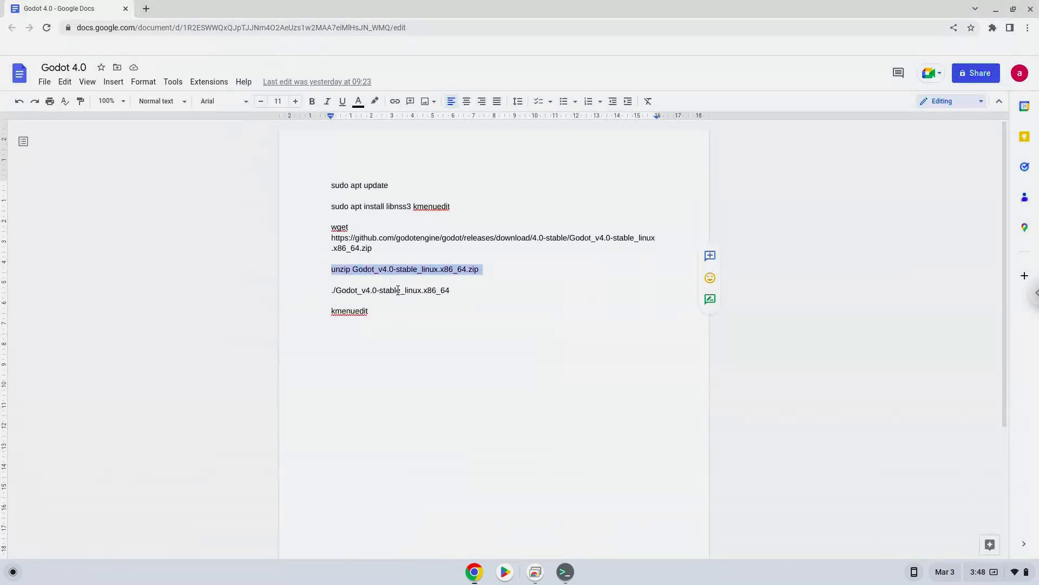
right_click(391, 290)
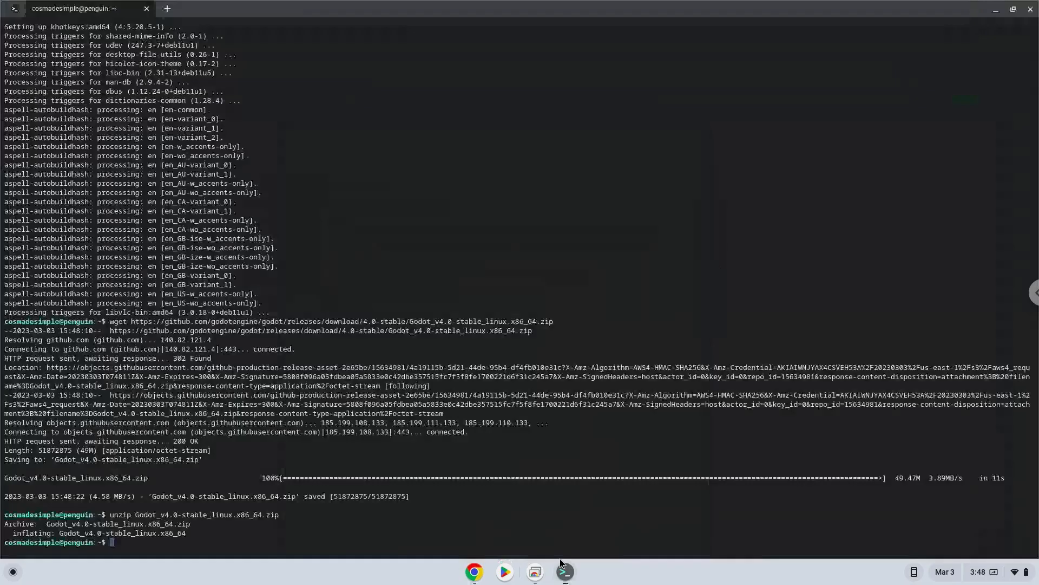
Launch ./Godot_v4.0-stable_linux.x86_64 and create a Compatibility 'New Game Project' in its own folder for editing
text(./Godot_v4.0-stable_linux.x86_64)
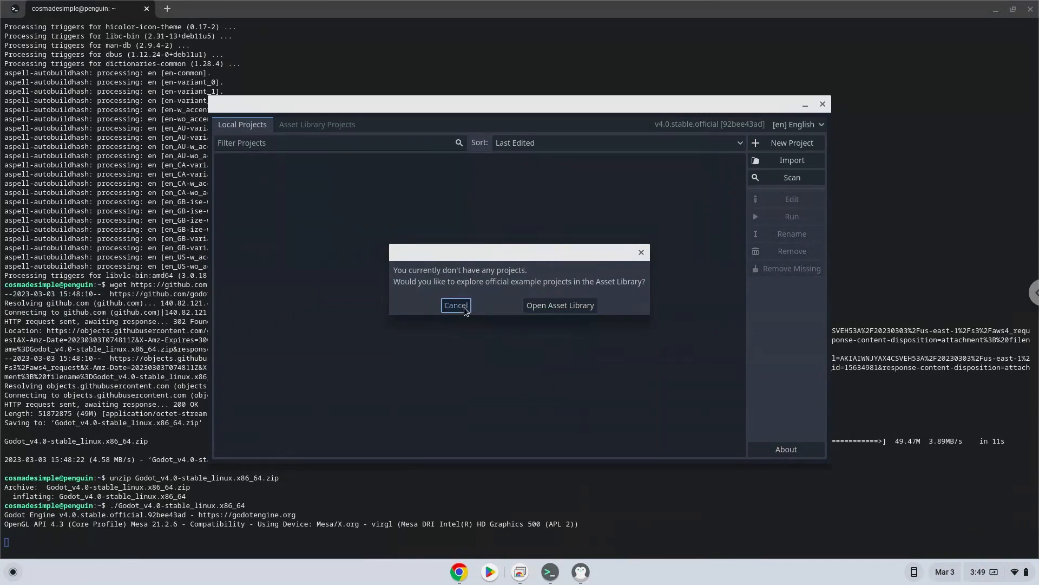
click(455, 305)
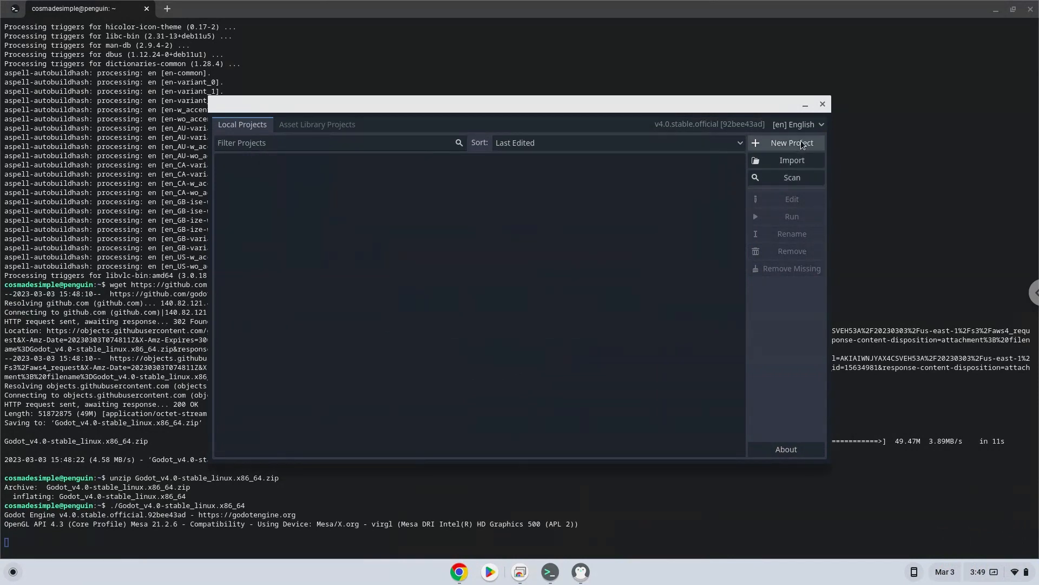
click(791, 143)
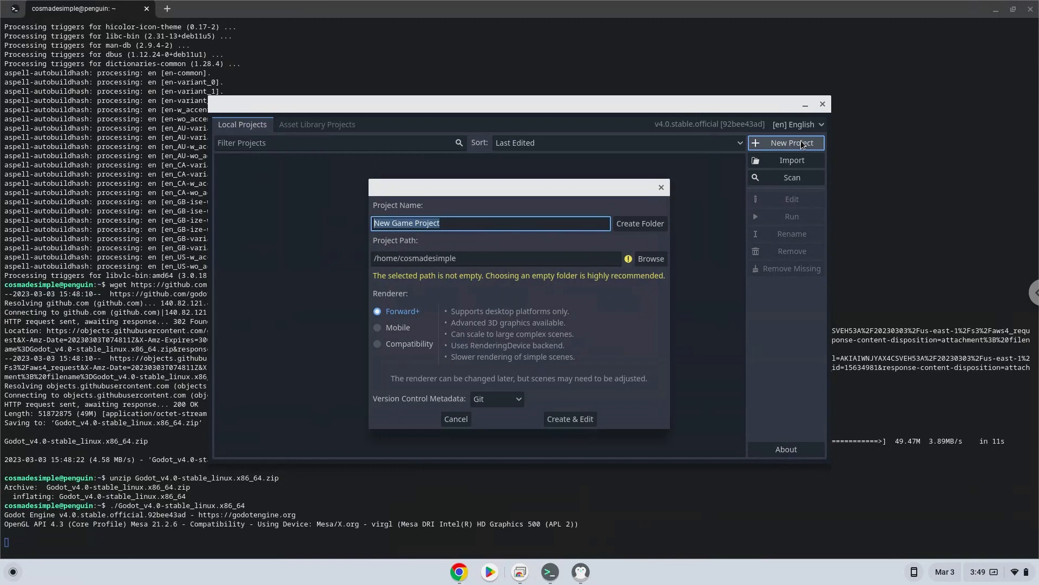
mouse_move(595, 267)
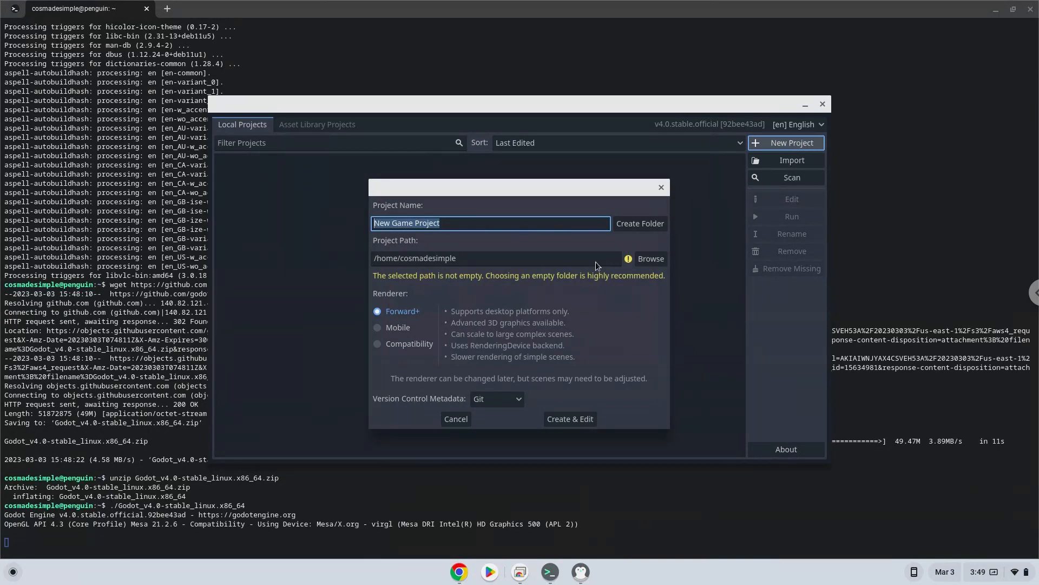
click(378, 345)
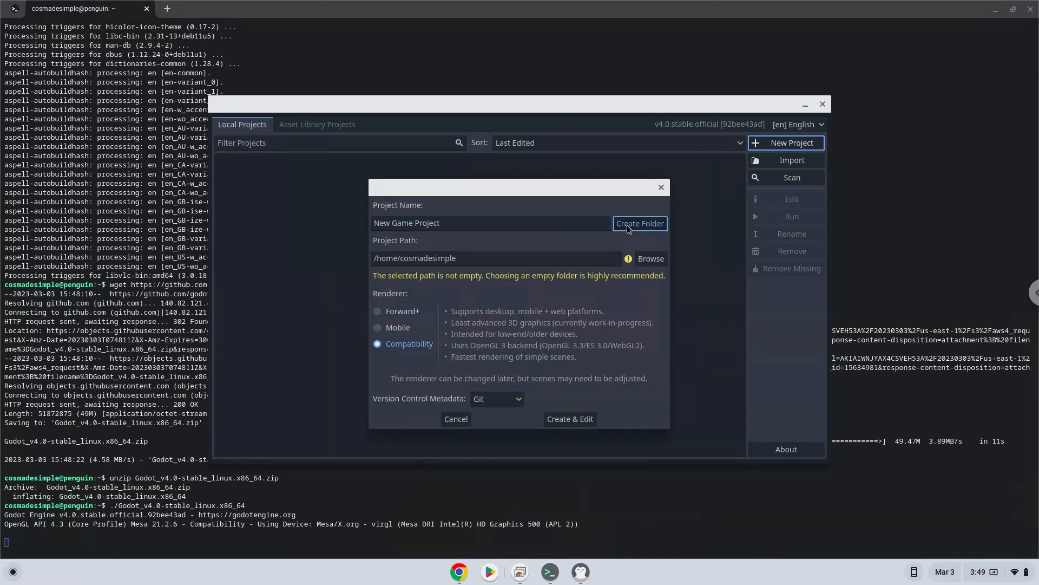
click(638, 223)
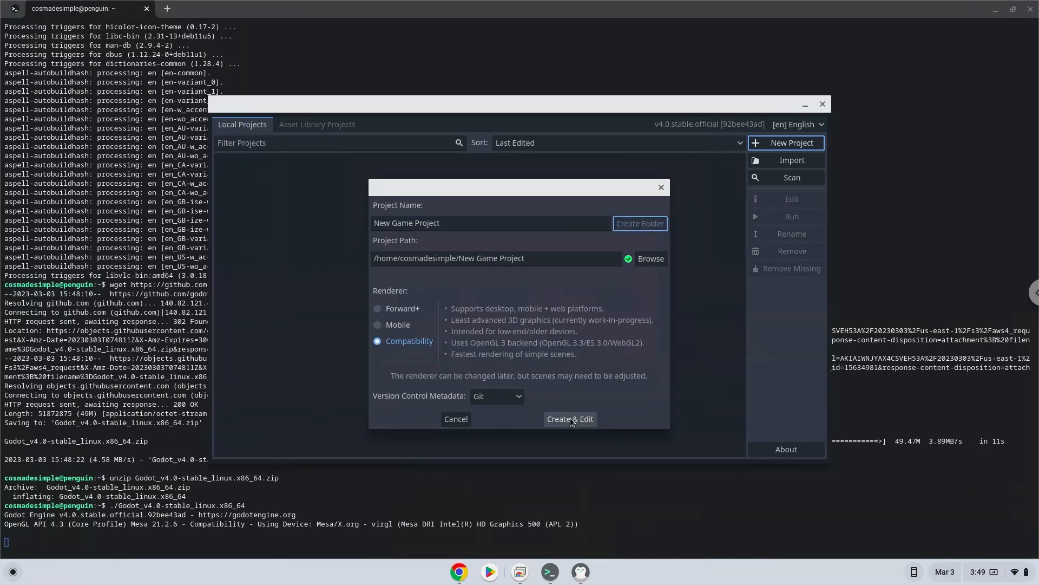
click(568, 418)
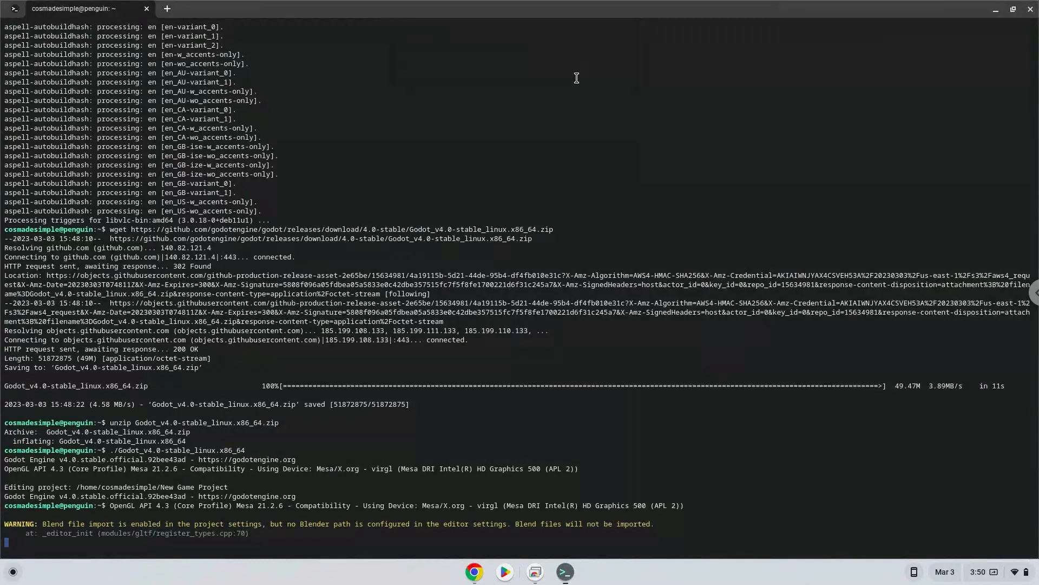
mouse_move(474, 572)
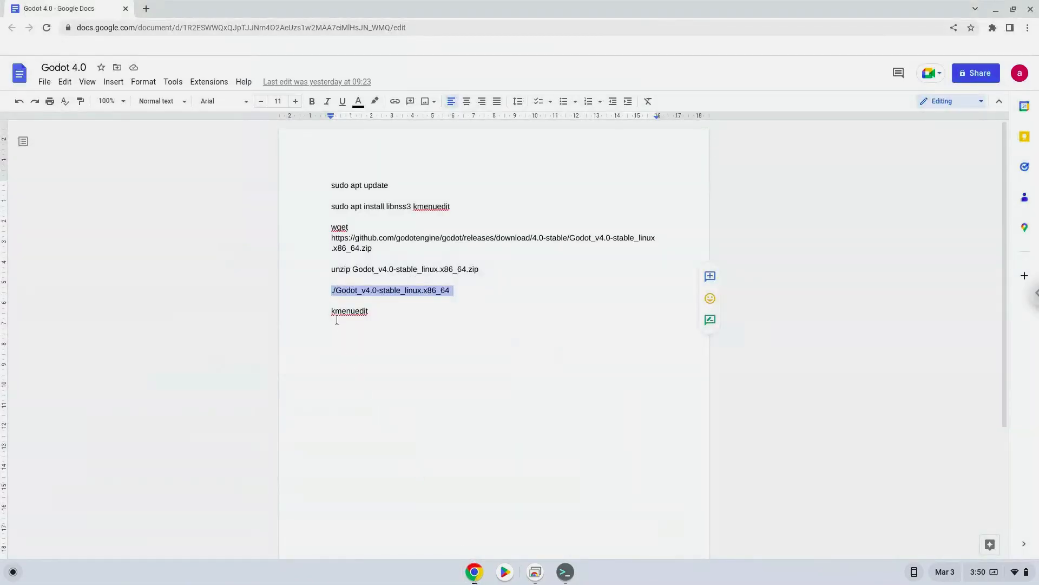
Copy 'kmenuedit' from the notes and run it in a second terminal session
double_click(350, 311)
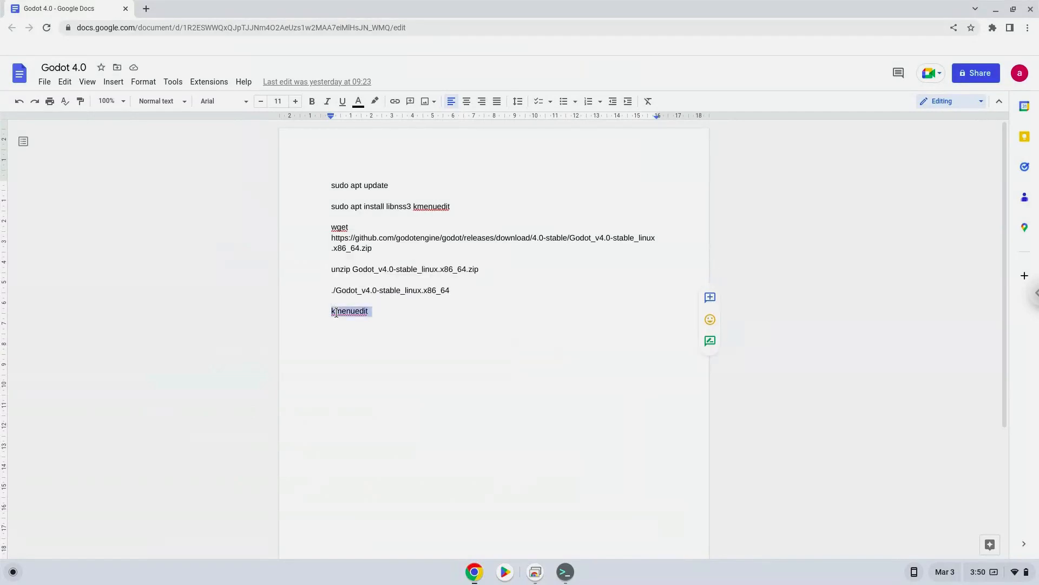
right_click(350, 311)
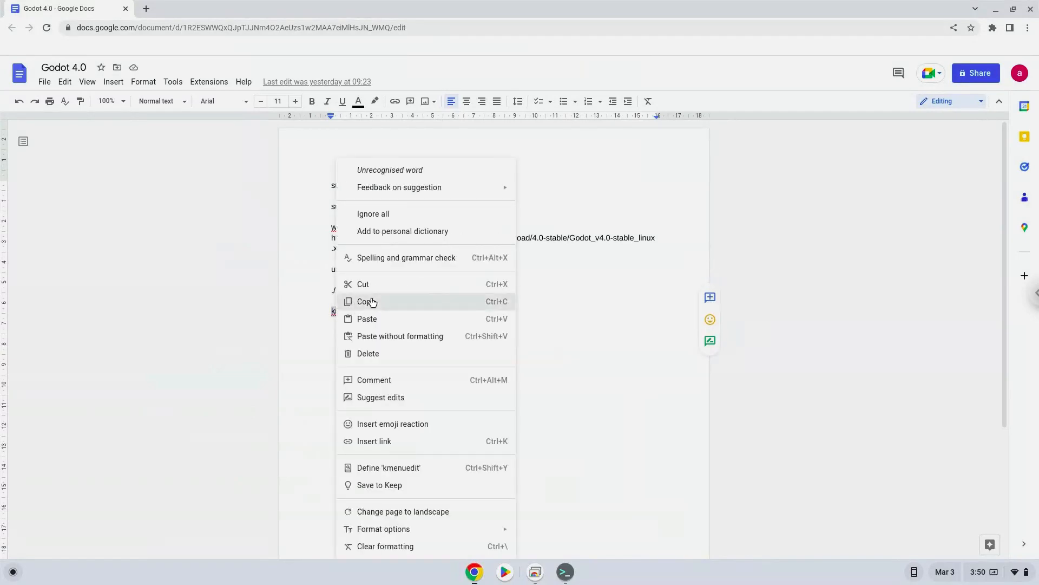
click(367, 302)
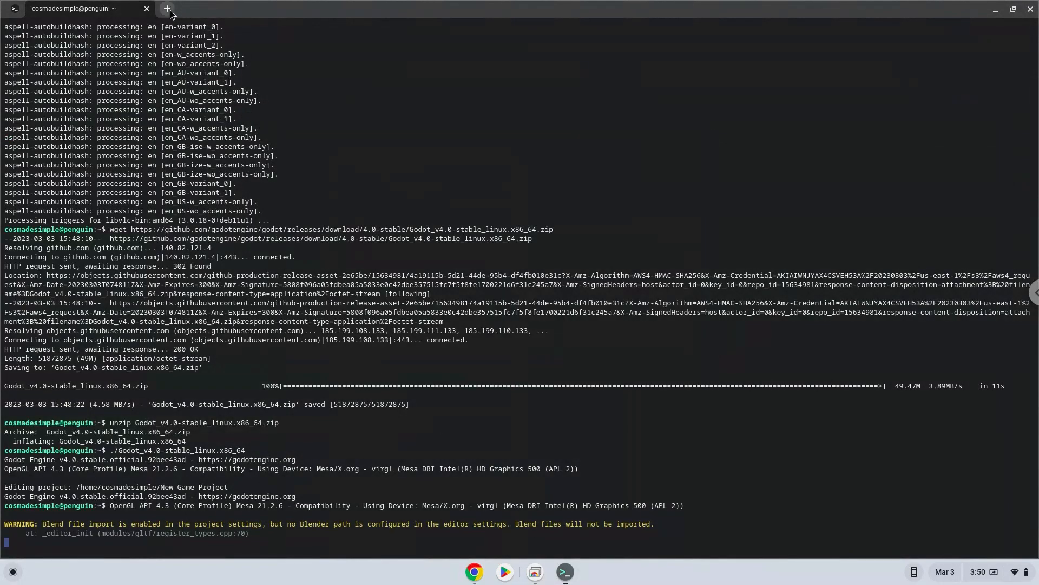
click(167, 9)
text(kmenuedit)
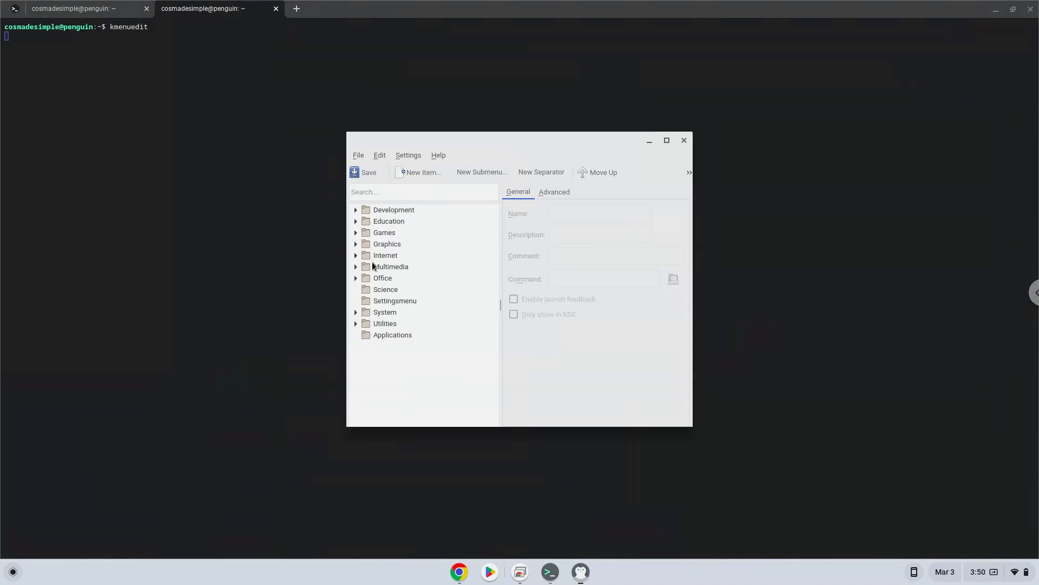
Create a 'Godot 4.0' item under Multimedia and browse the home folder for its command
click(391, 266)
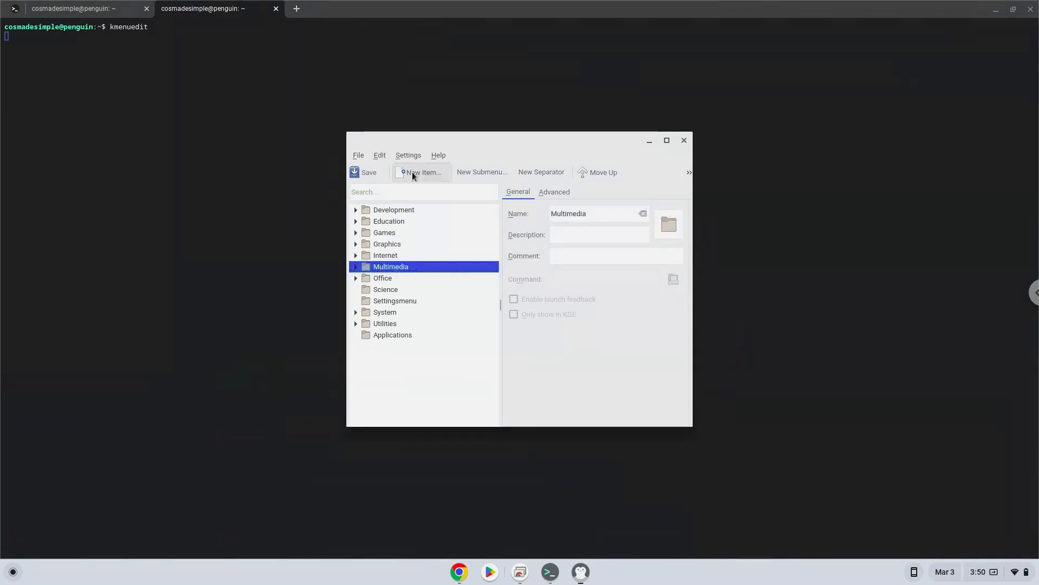
click(421, 172)
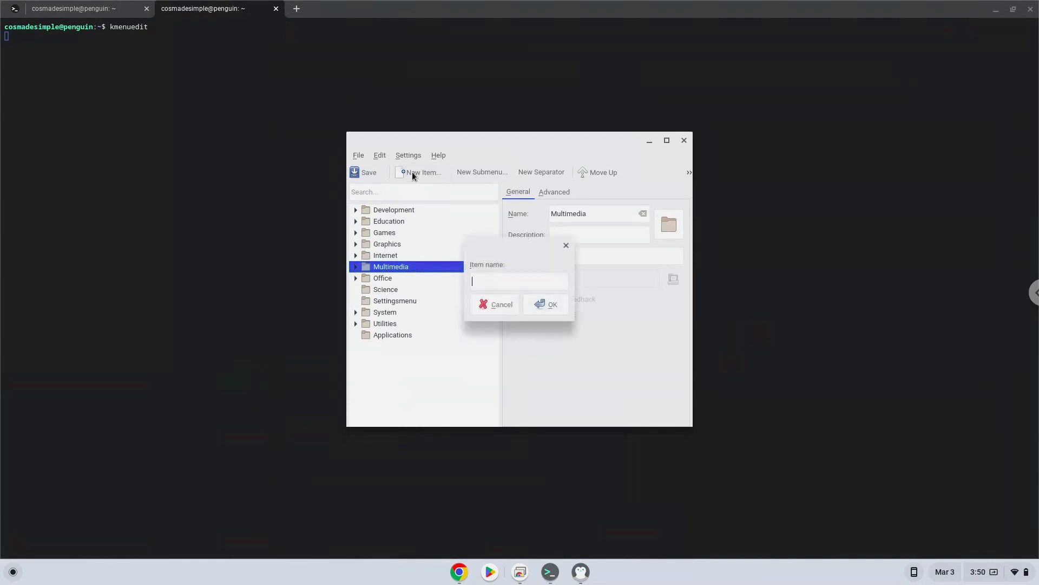
text(Godot 4.0)
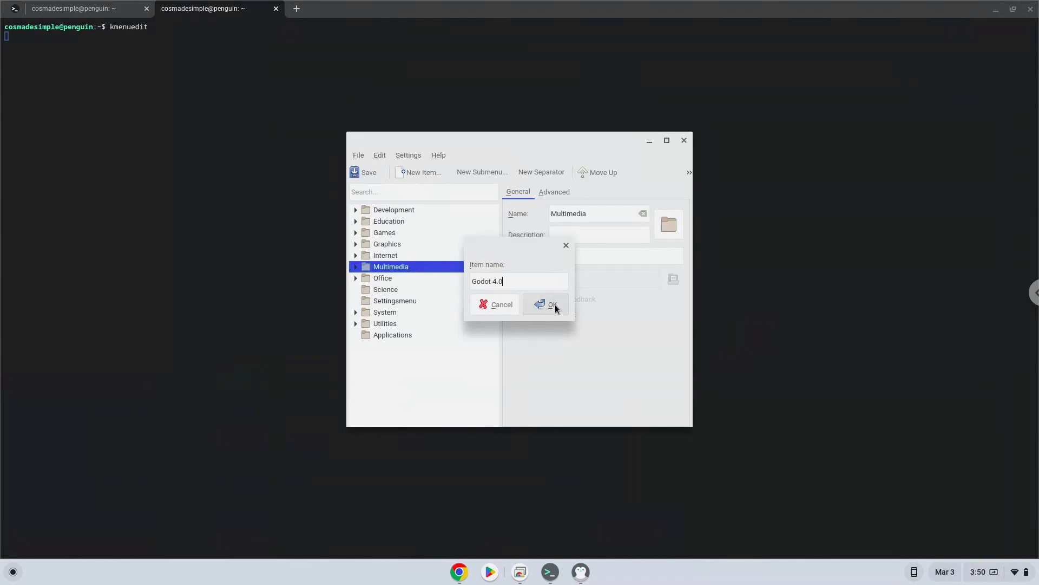
click(545, 303)
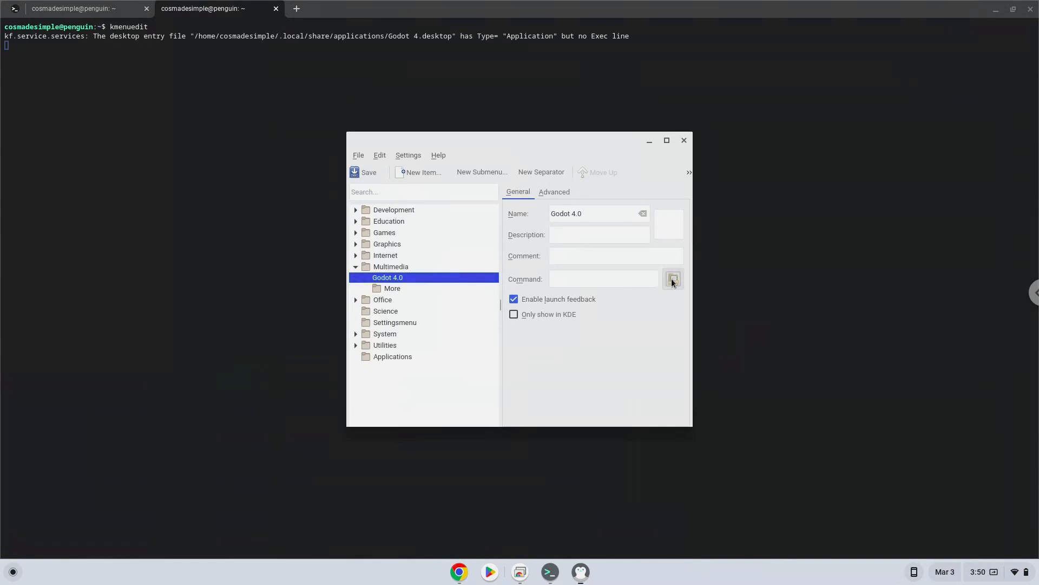
click(672, 278)
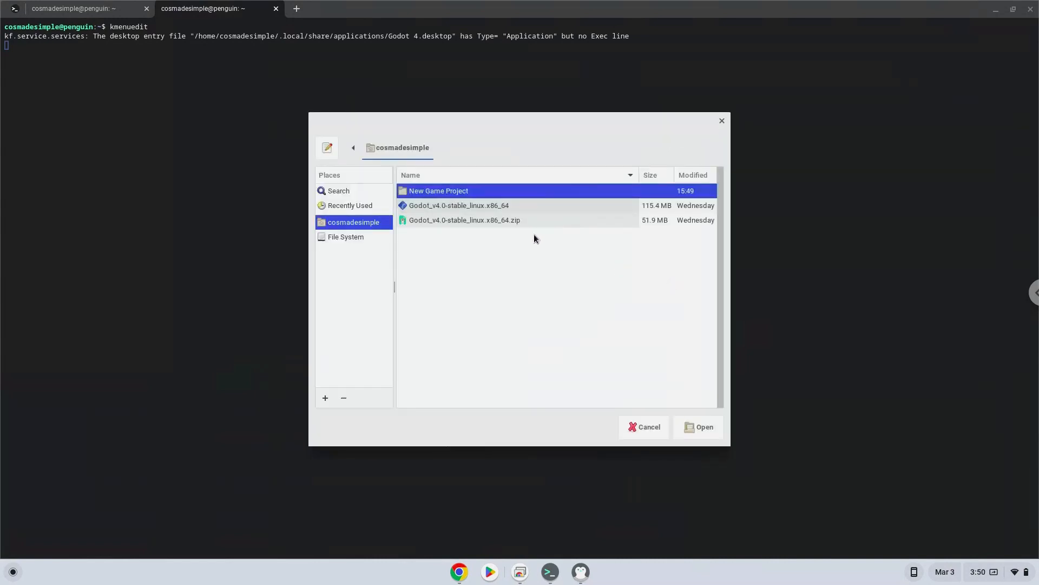